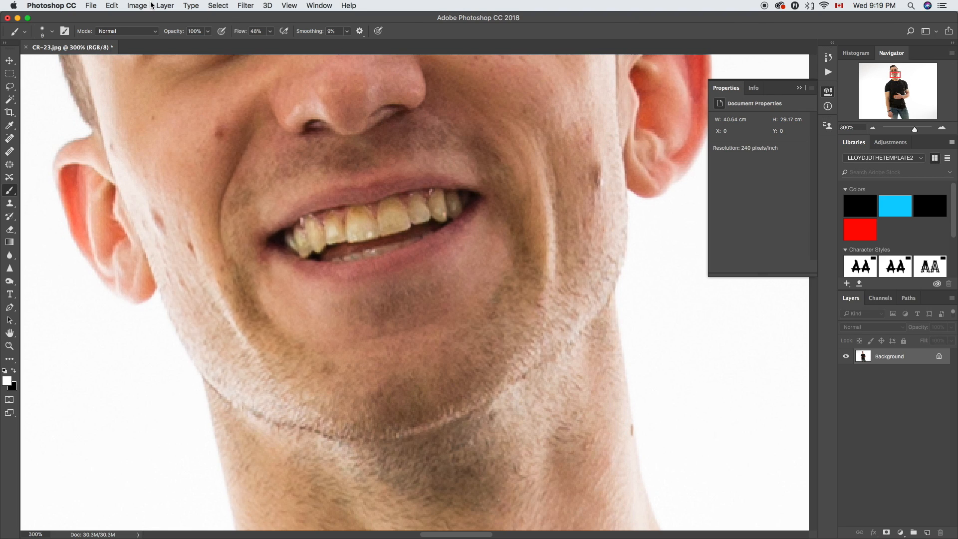
Step: Create a Hue/Saturation adjustment layer named 'Teeth Whitening' above the background layer
left_click(162, 5)
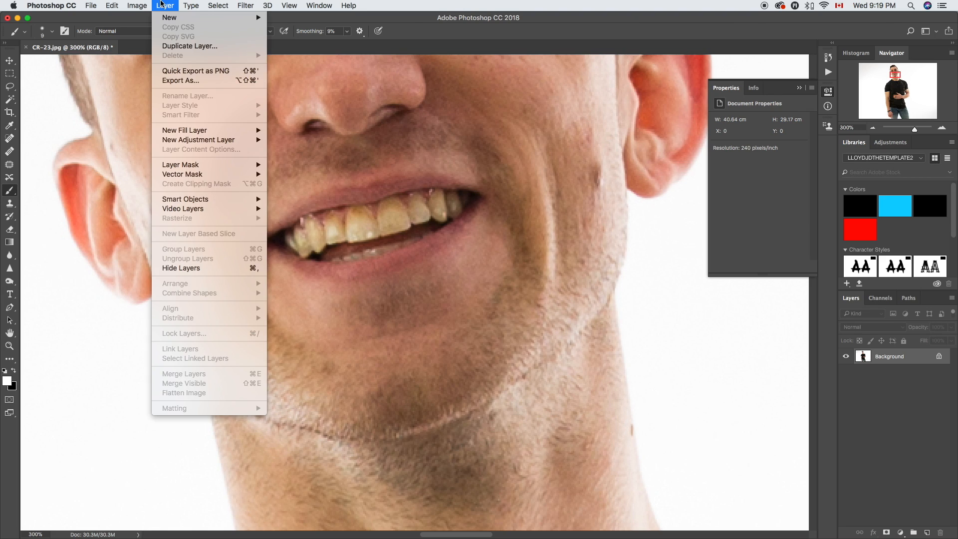
mouse_move(199, 139)
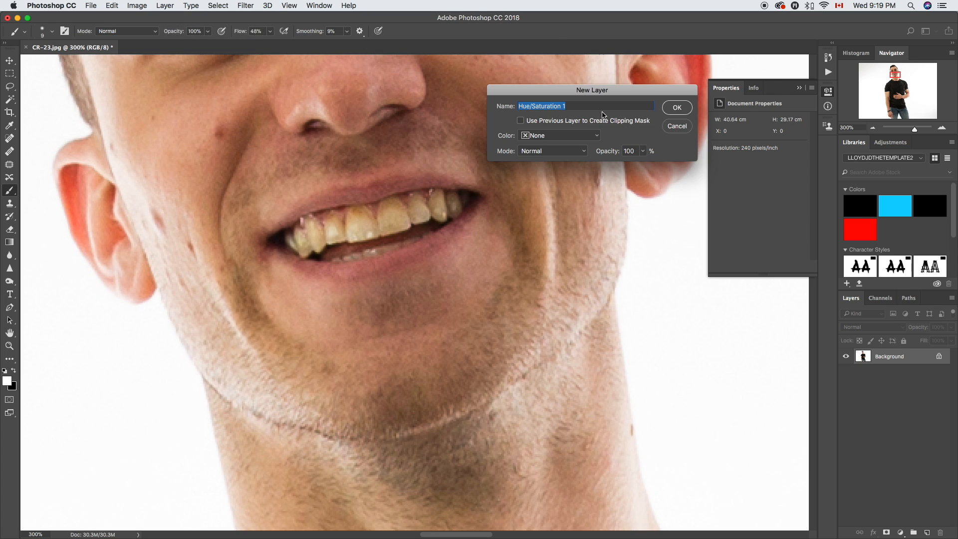
type("Teeth Whitening")
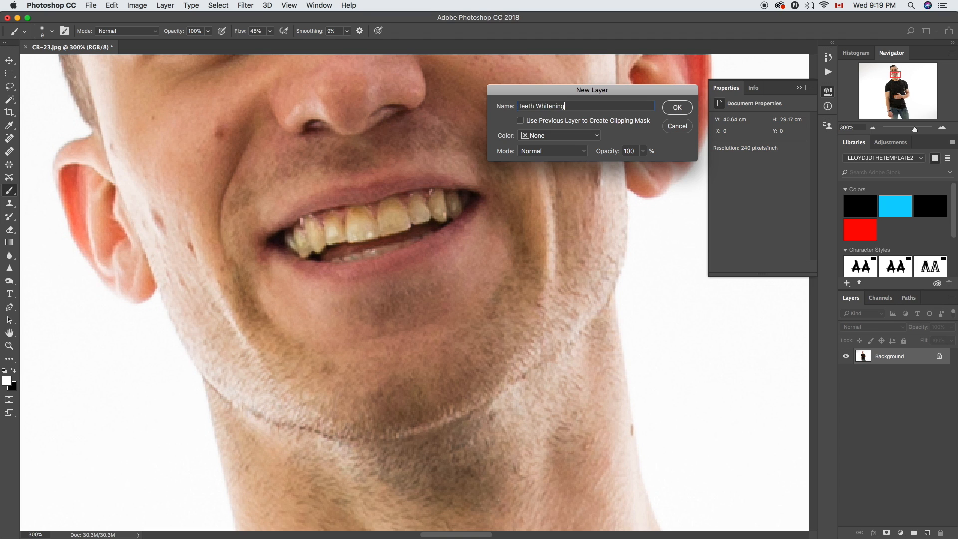
left_click(676, 108)
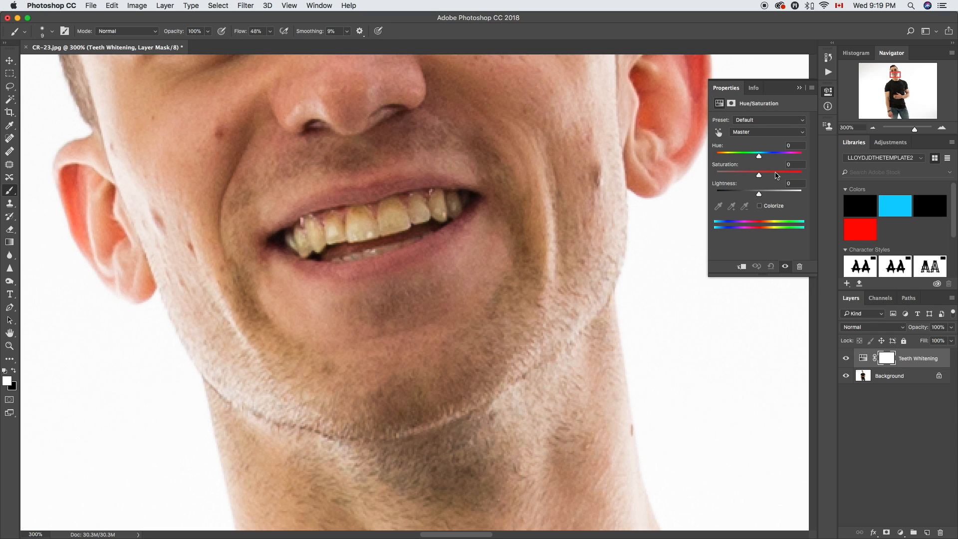
Step: Raise the adjustment's Lightness to +50 and select its layer mask for inversion to black
left_click_drag(758, 190, 764, 189)
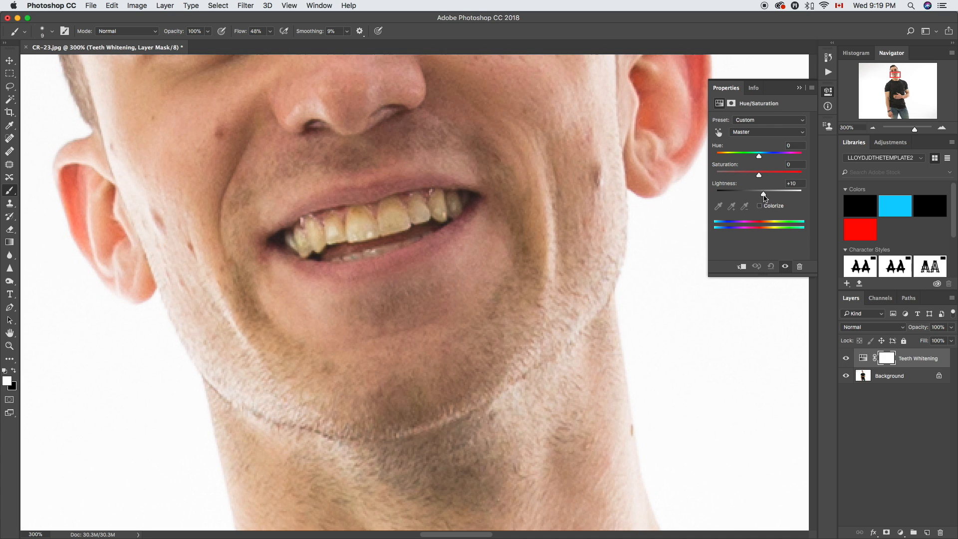
left_click_drag(759, 192, 775, 192)
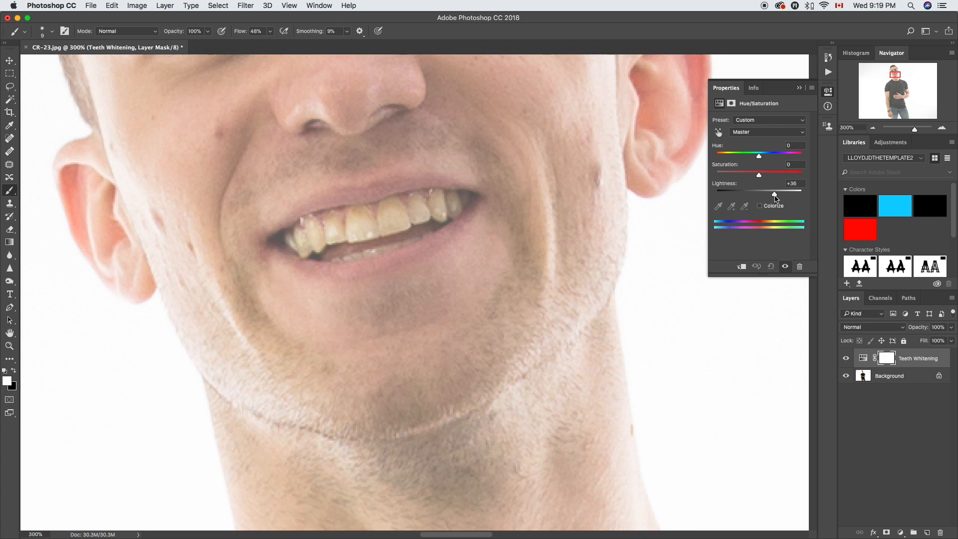
left_click_drag(774, 191, 780, 191)
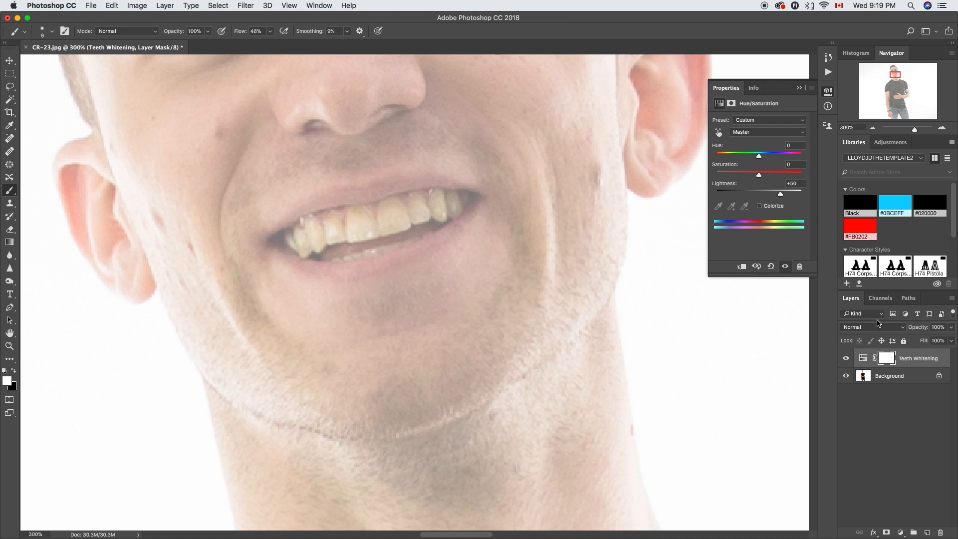
left_click(886, 357)
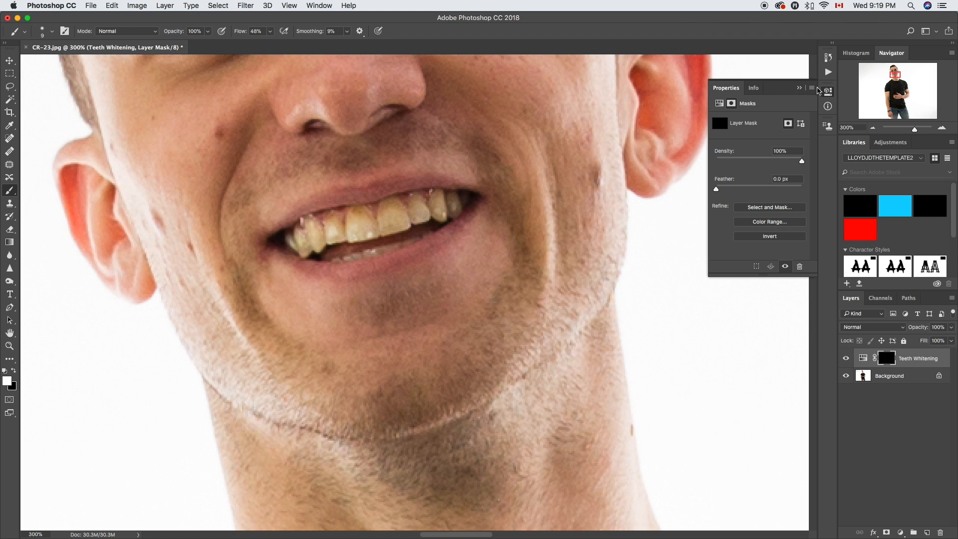
Step: Paint white on the mask over the middle, upper right, lower left and leftmost teeth
left_click(828, 92)
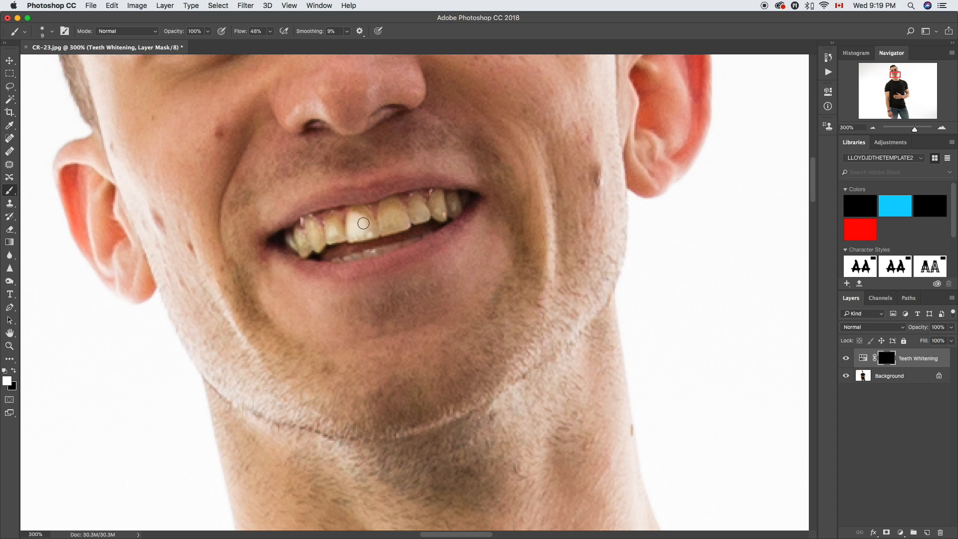
left_click_drag(361, 222, 367, 231)
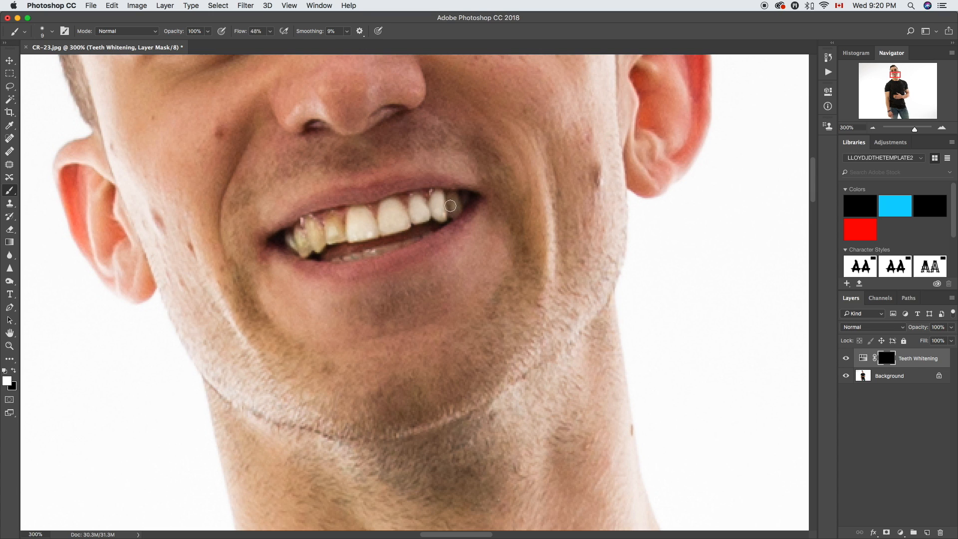
left_click_drag(449, 206, 362, 224)
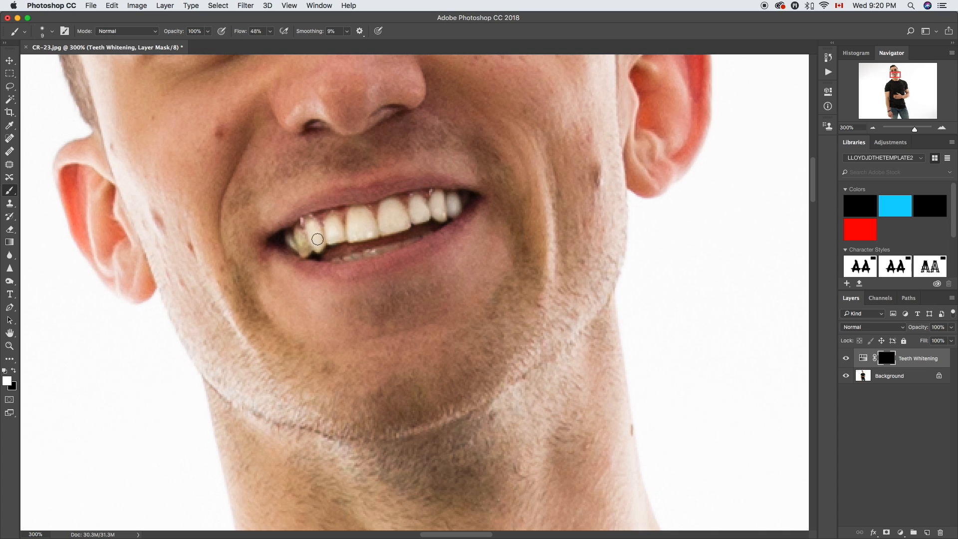
left_click_drag(317, 238, 301, 237)
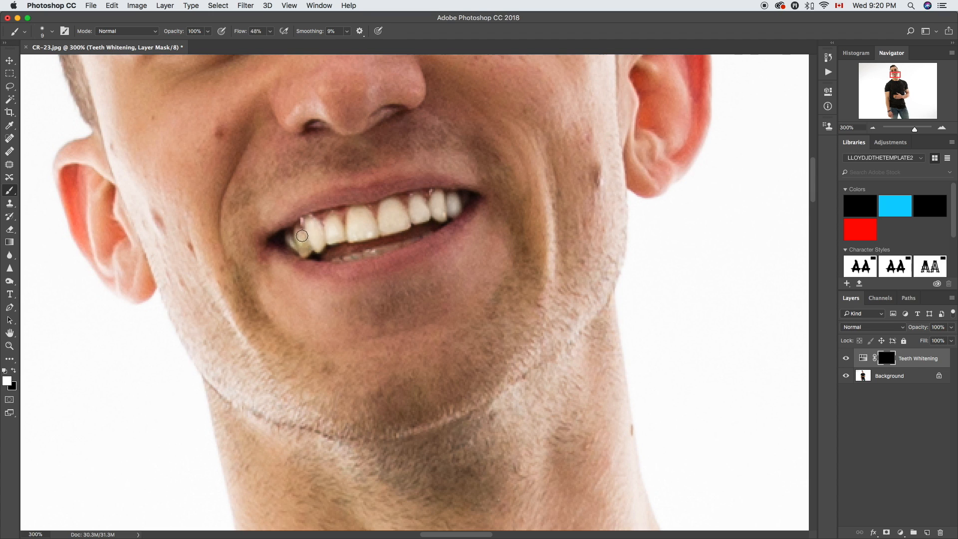
left_click_drag(301, 237, 292, 245)
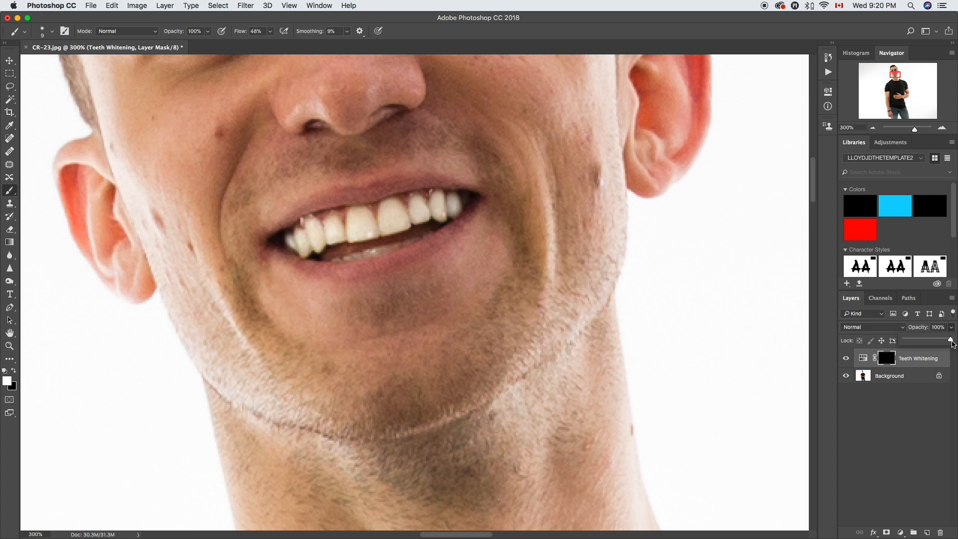
Step: Adjust the Teeth Whitening layer opacity, trying values and settling at 40%
left_click_drag(950, 340, 941, 340)
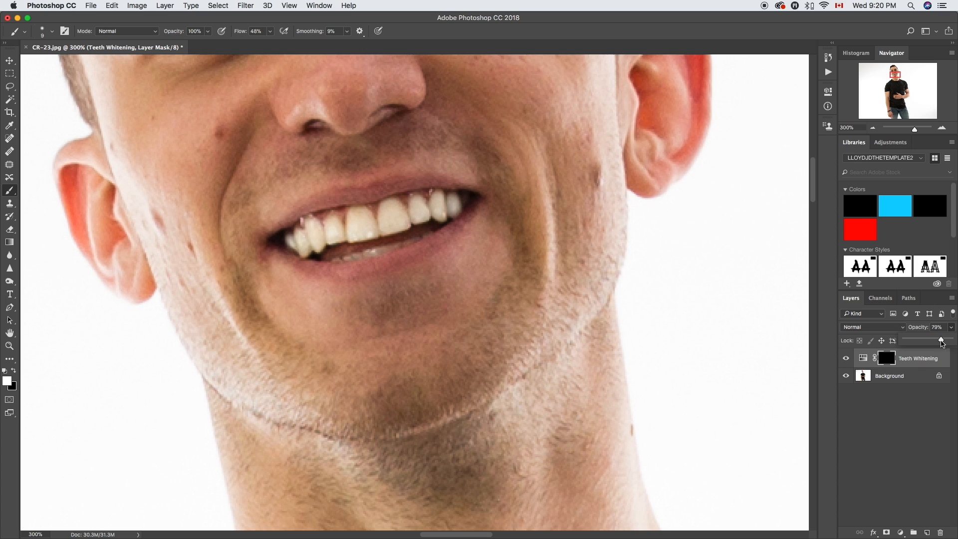
left_click_drag(941, 340, 906, 341)
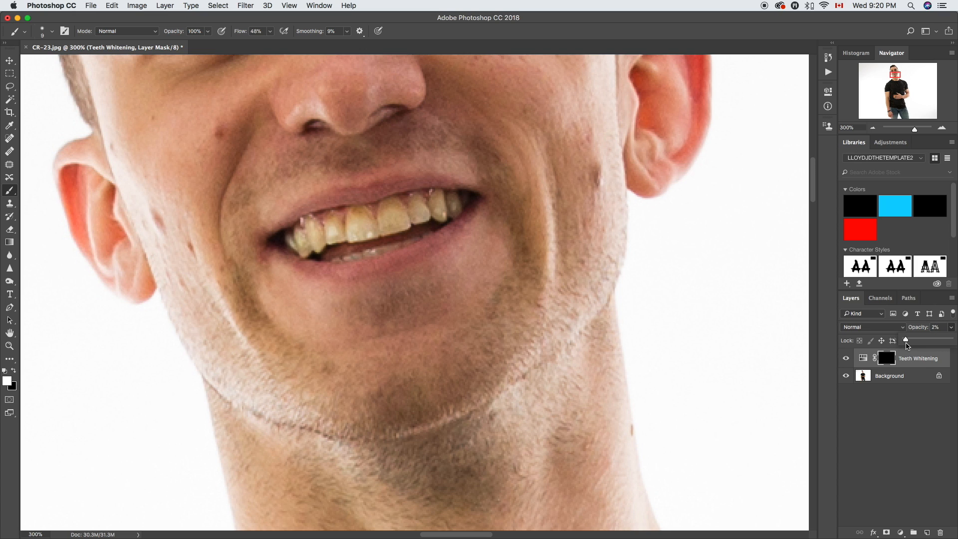
left_click_drag(906, 339, 927, 339)
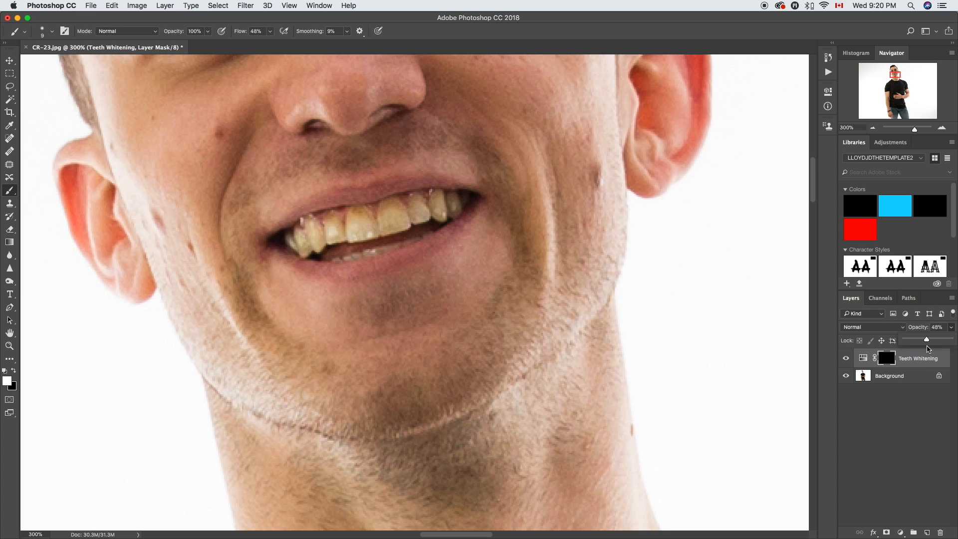
left_click_drag(926, 339, 935, 339)
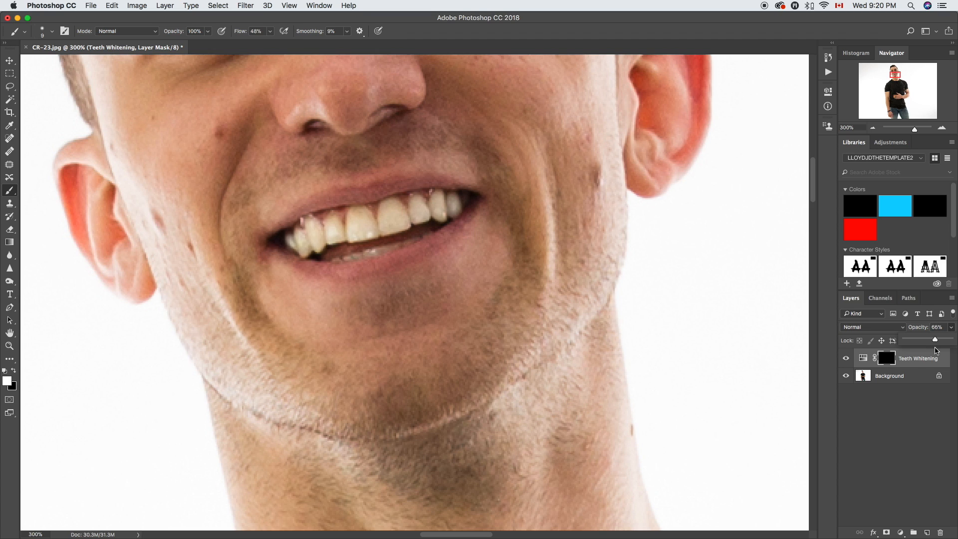
left_click_drag(936, 339, 929, 340)
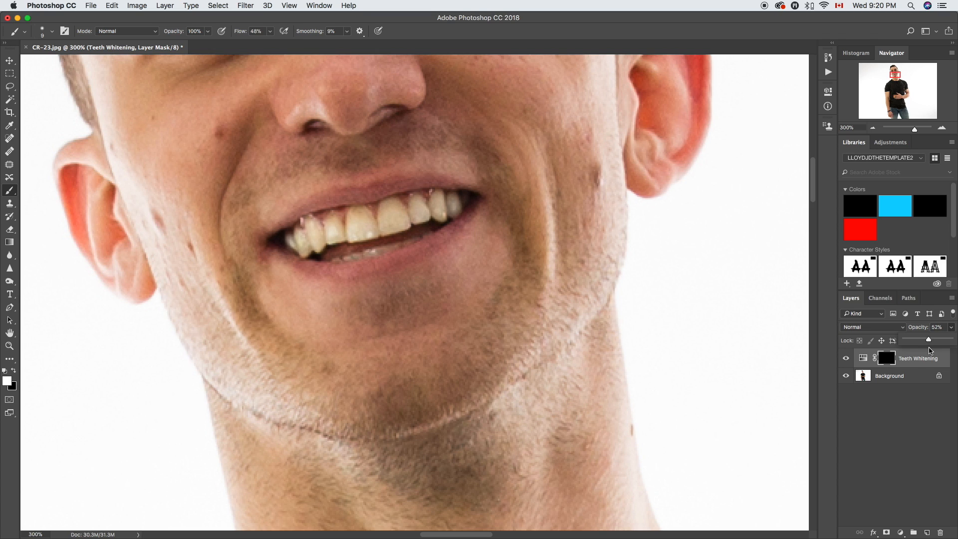
left_click_drag(929, 339, 922, 340)
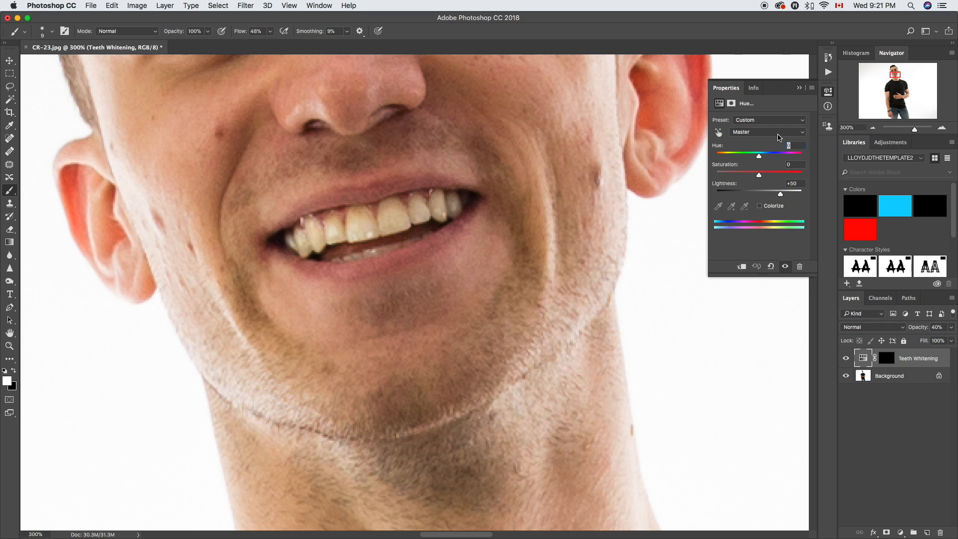
Step: Limit the adjustment to Yellows and cut their saturation to -81
left_click(768, 132)
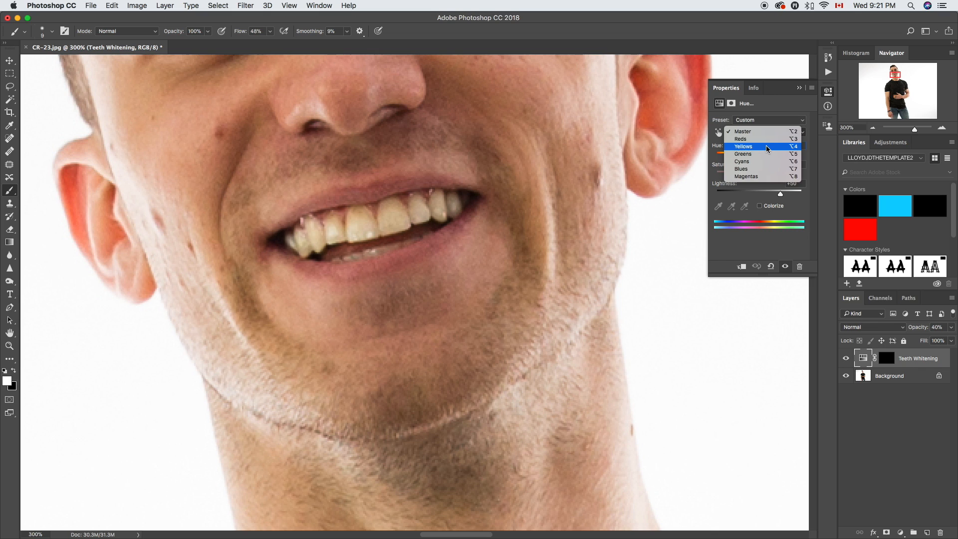
left_click(744, 146)
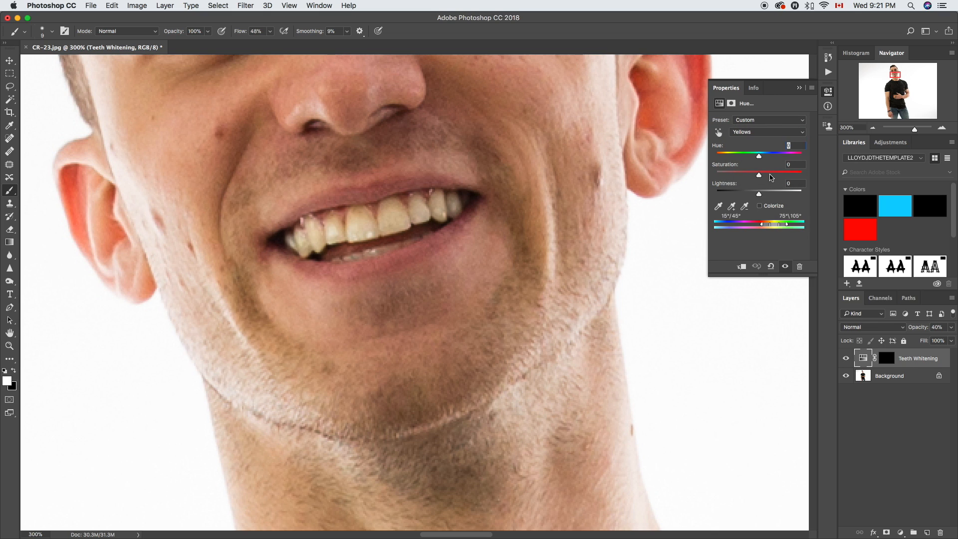
left_click_drag(758, 176, 761, 176)
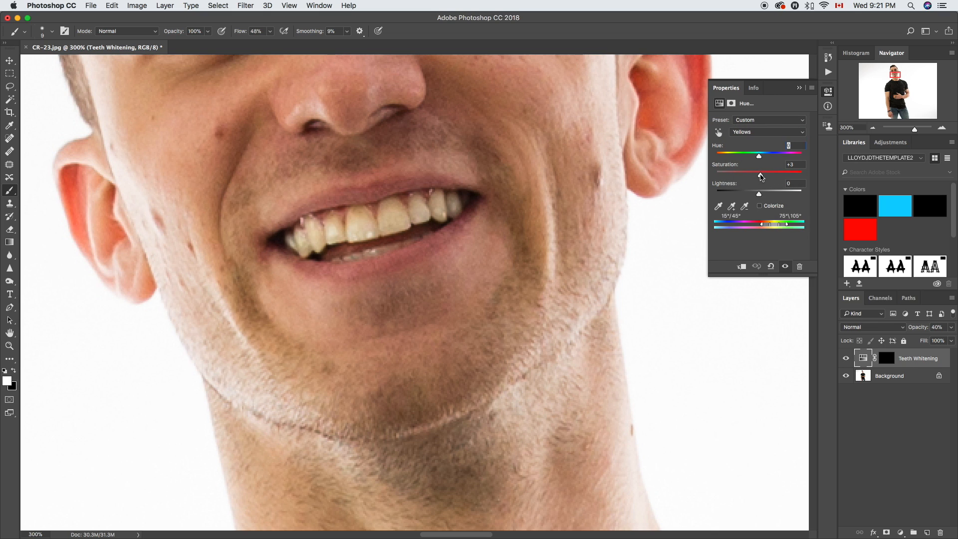
left_click_drag(758, 173, 755, 173)
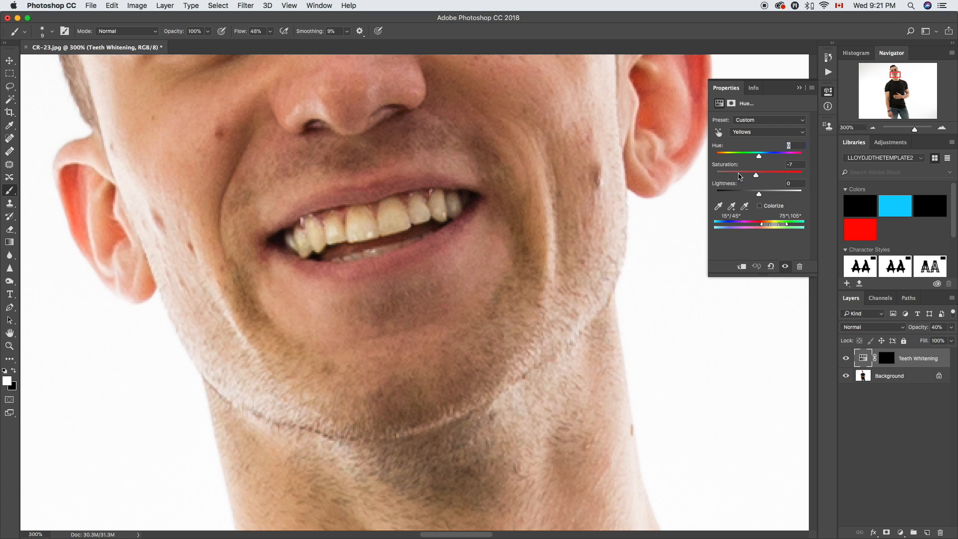
left_click_drag(754, 175, 759, 174)
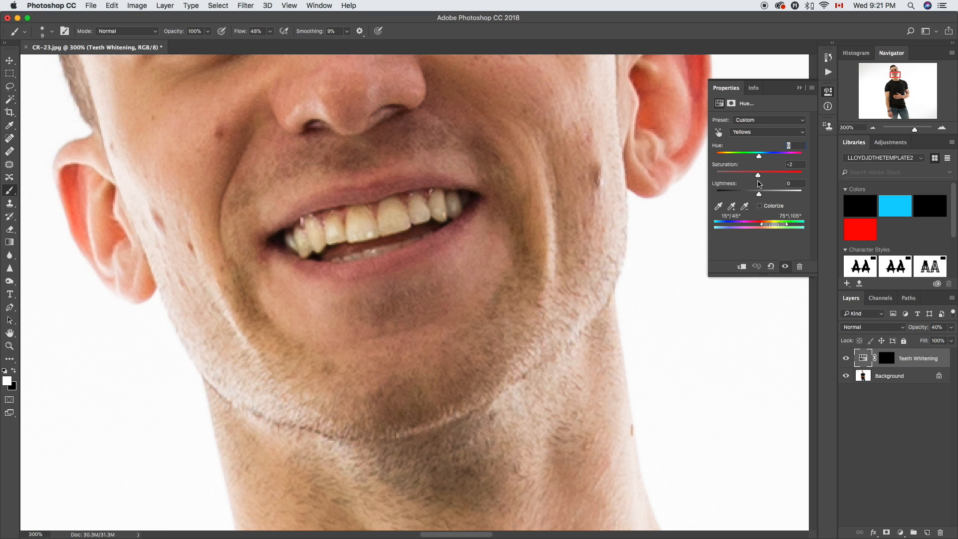
left_click_drag(758, 174, 731, 174)
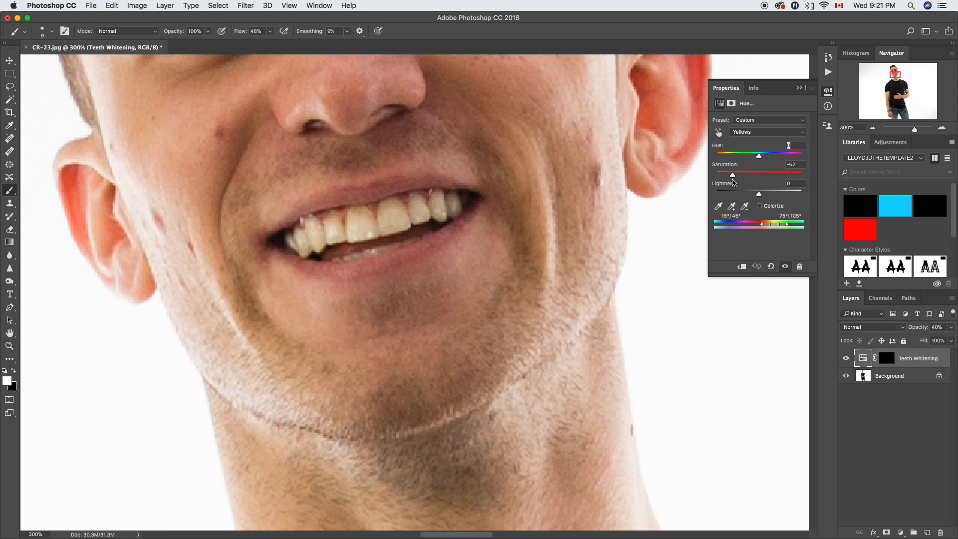
left_click_drag(733, 176, 723, 176)
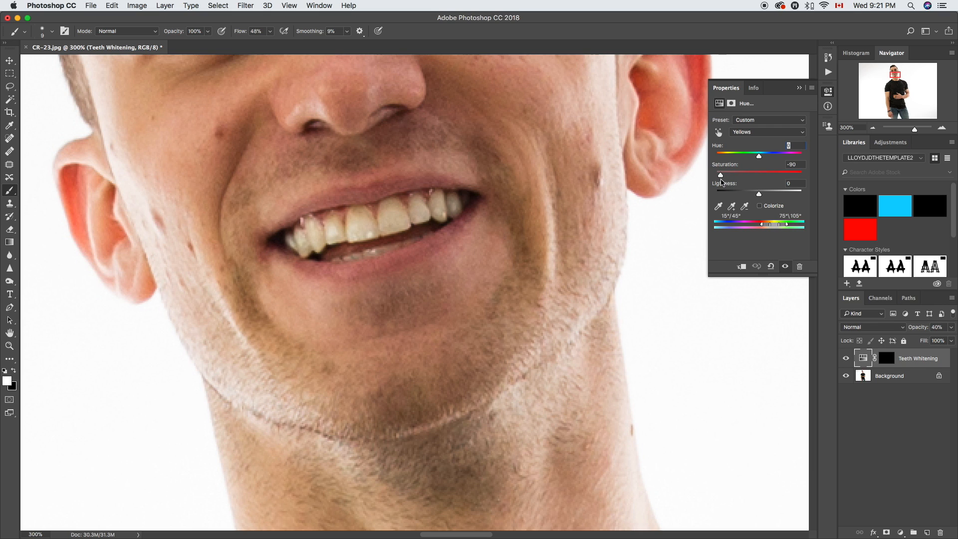
left_click_drag(721, 176, 723, 176)
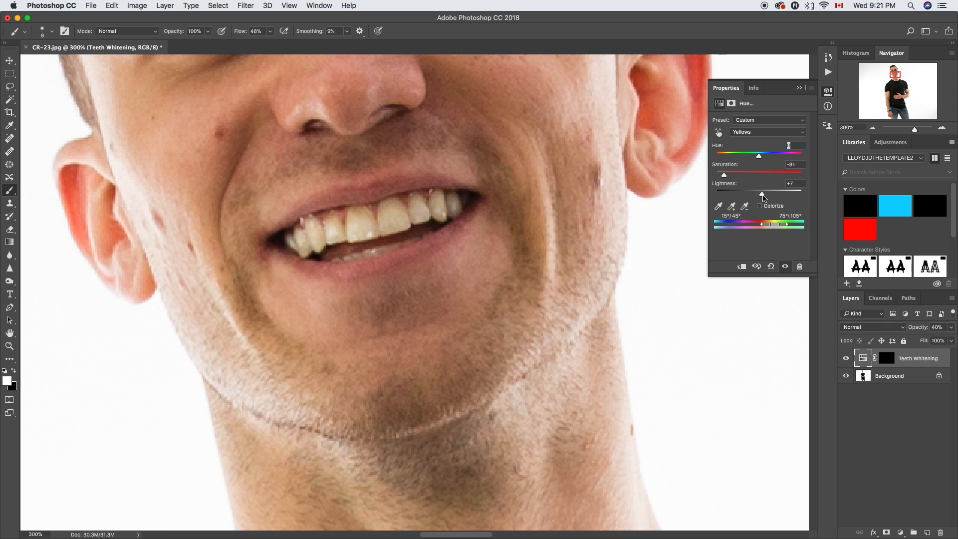
Step: Adjust yellow lightness, overshooting then settling at about +13
left_click_drag(762, 192, 803, 192)
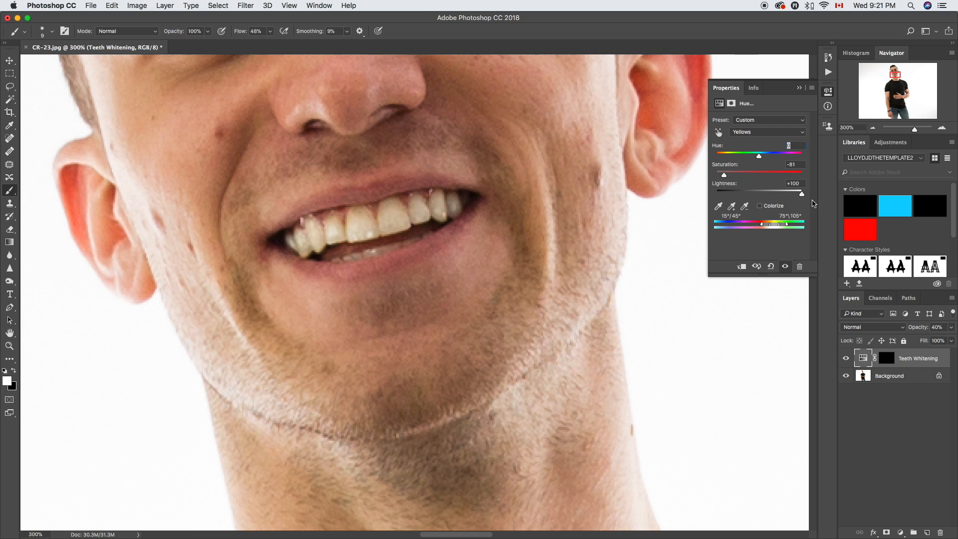
left_click_drag(802, 193, 775, 193)
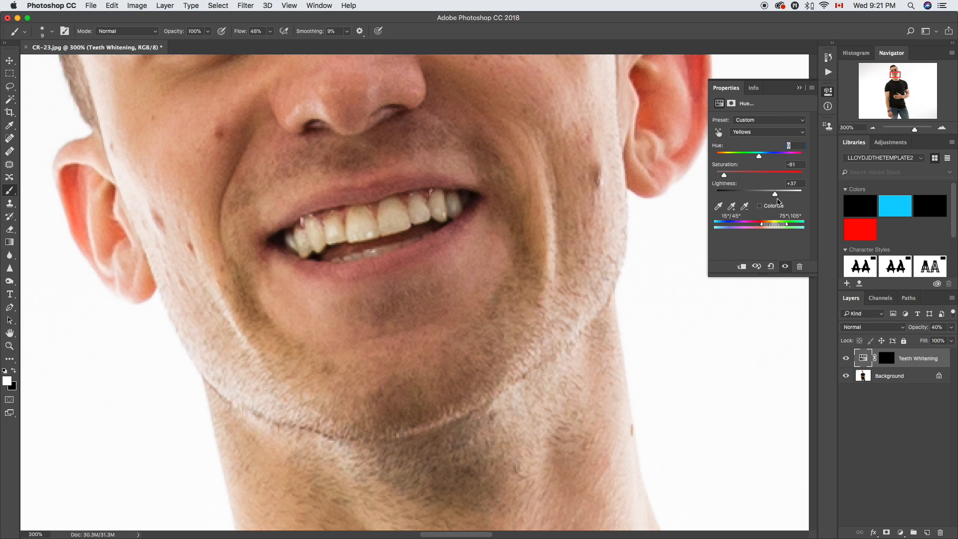
left_click_drag(775, 194, 789, 194)
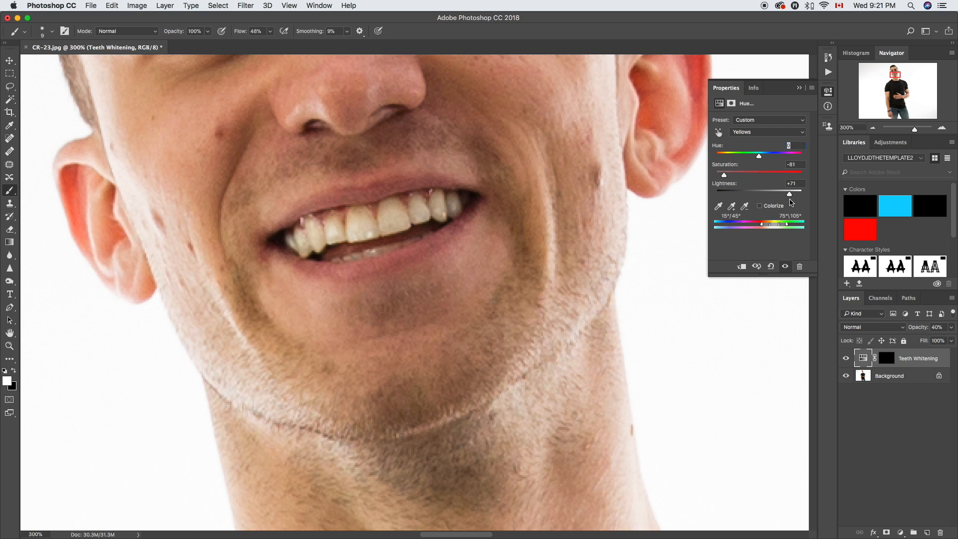
left_click_drag(789, 194, 787, 193)
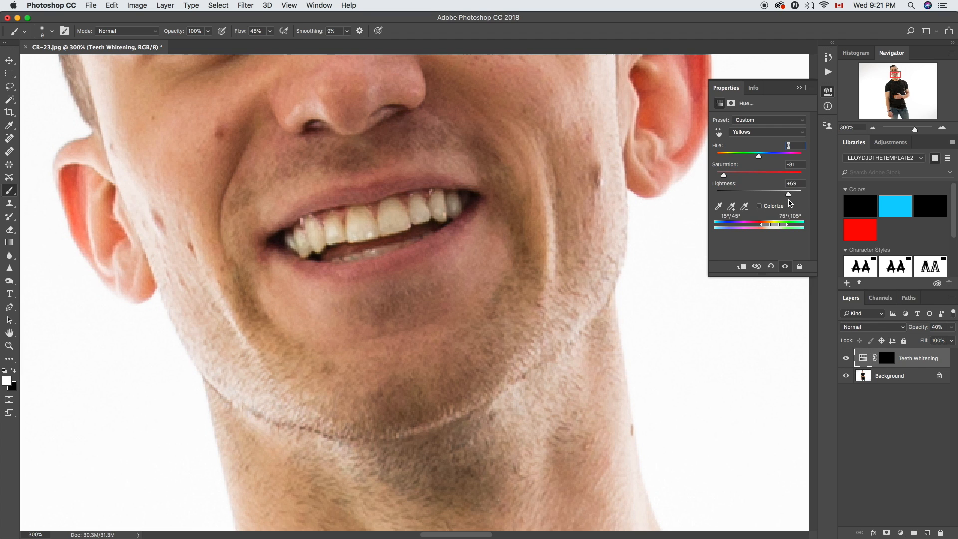
left_click_drag(788, 194, 766, 195)
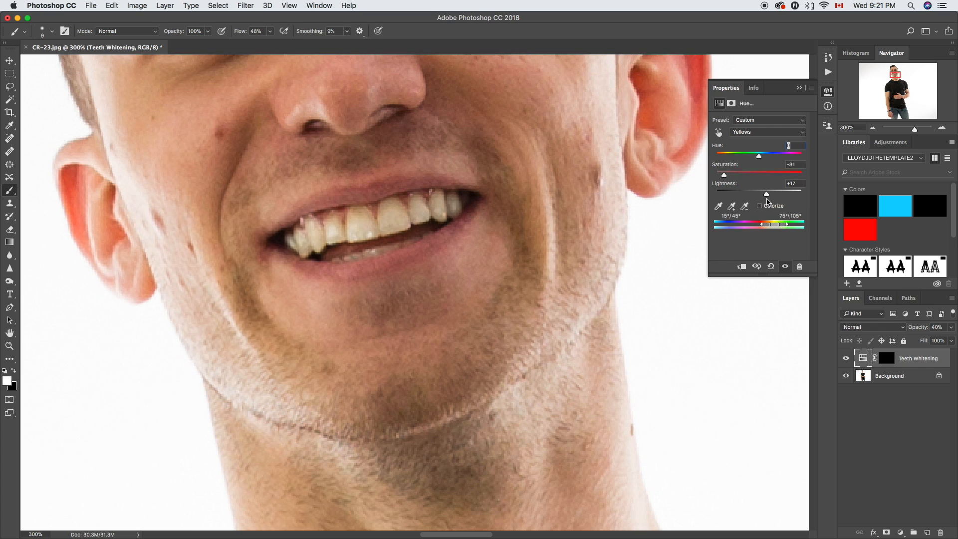
left_click_drag(766, 194, 763, 193)
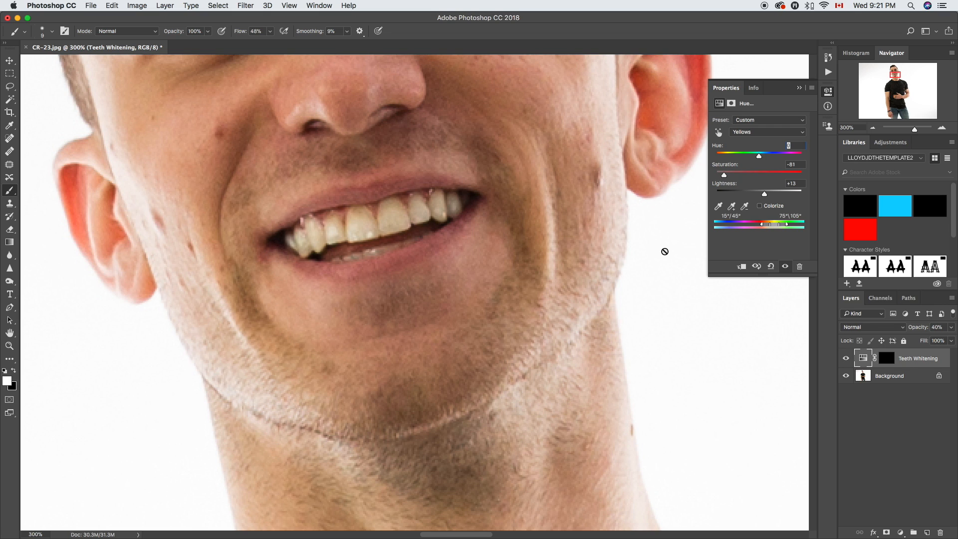
left_click(846, 358)
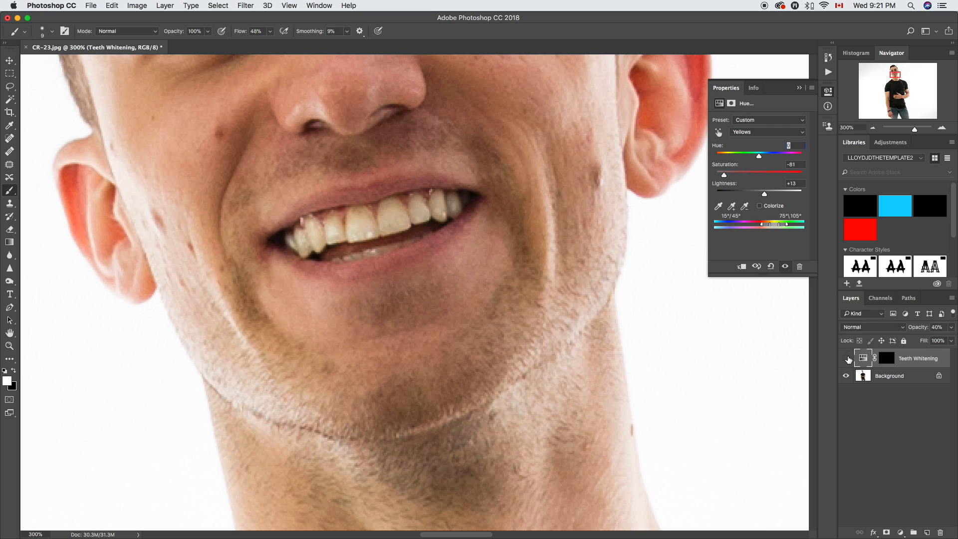
left_click(846, 359)
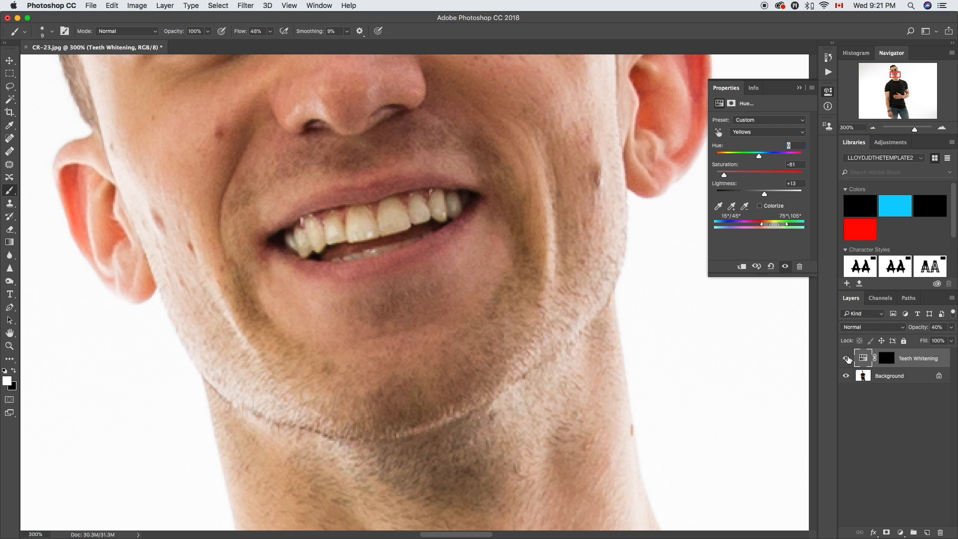